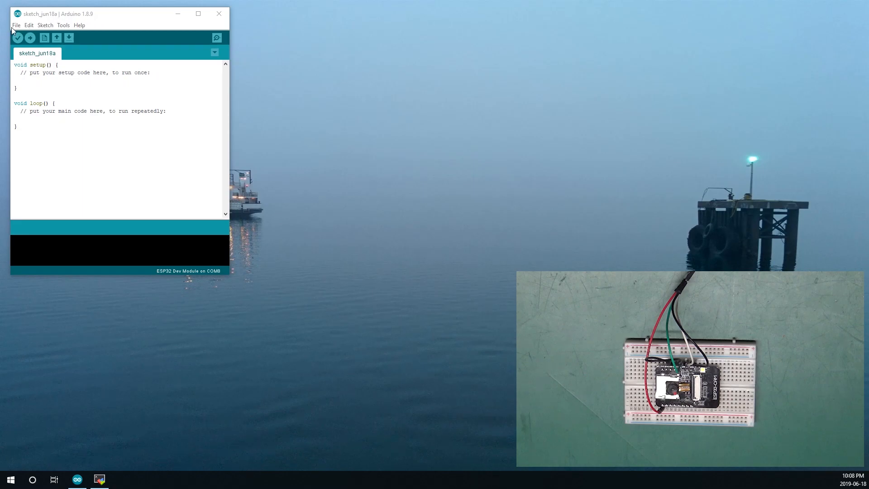
- Open the CameraWebServer sketch from the ESP32 Camera examples
left_click(16, 25)
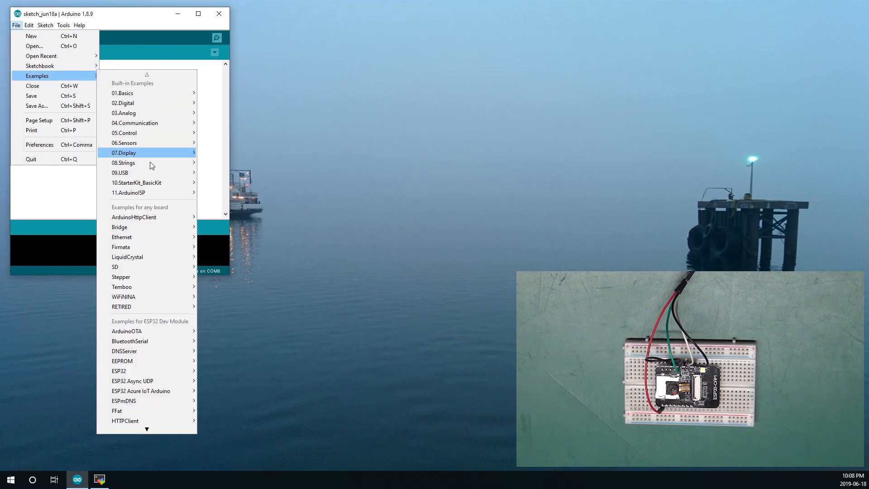
mouse_move(118, 371)
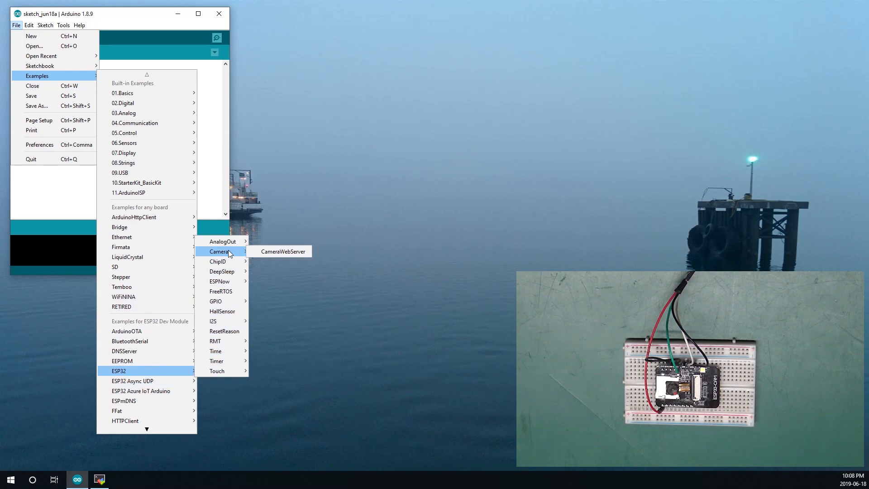
mouse_move(281, 251)
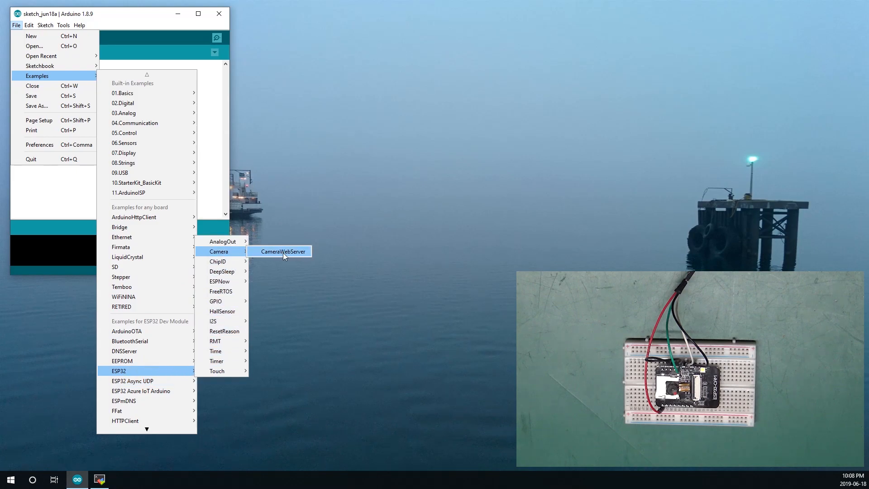
left_click(283, 251)
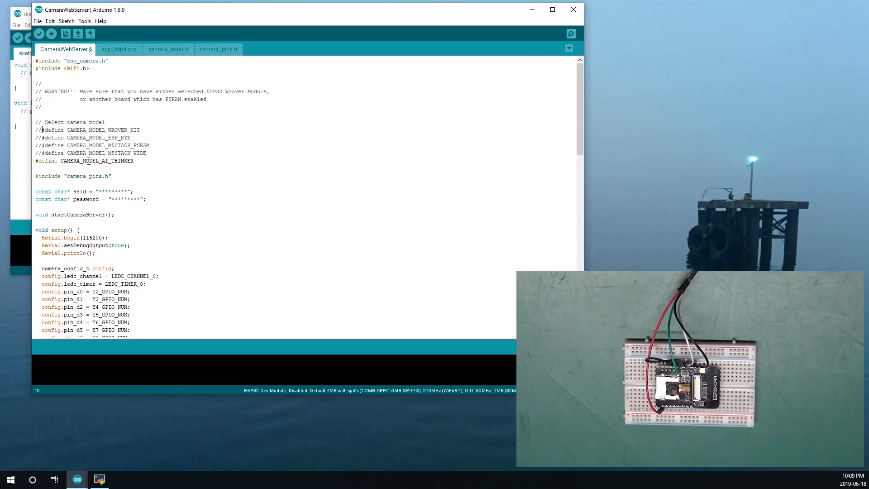
- Select the CAMERA_MODEL_AI_THINKER definition and scroll down toward the Wi-Fi credentials
double_click(97, 160)
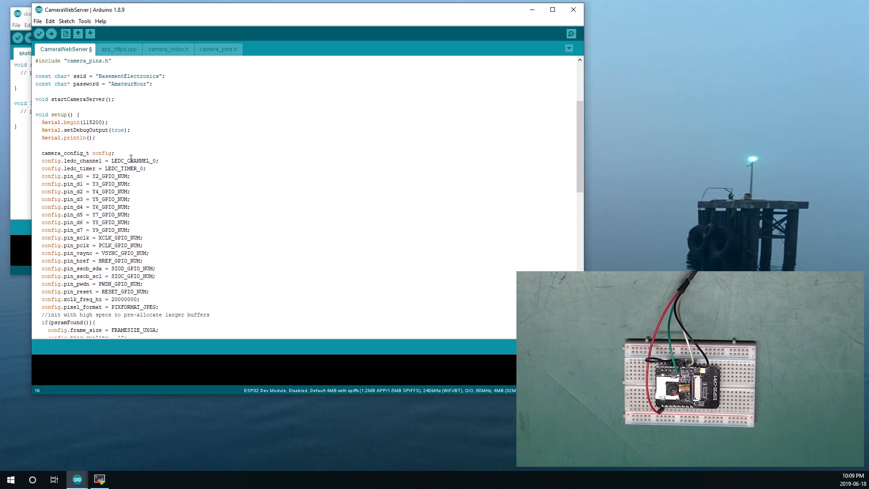
scroll("down", 3)
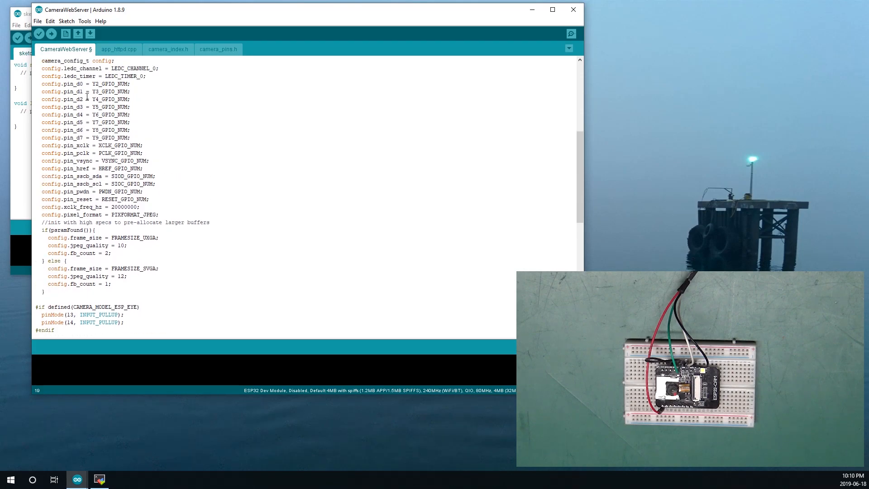
left_click_drag(81, 83, 94, 91)
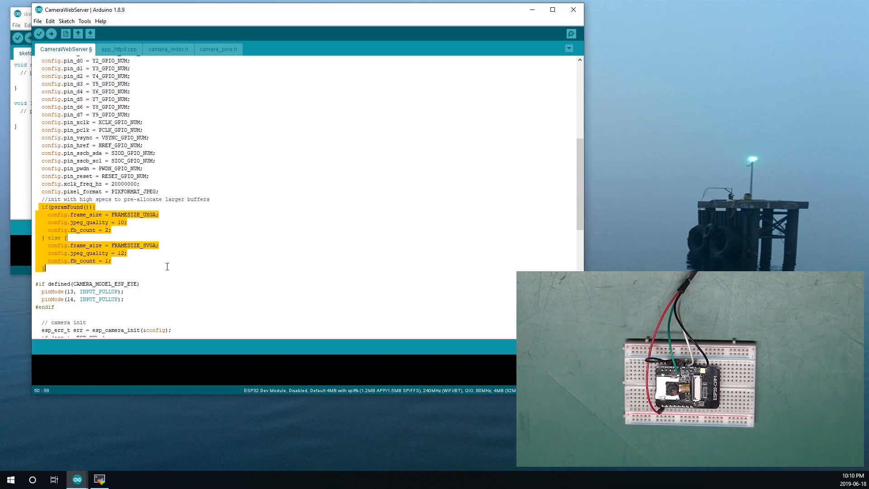
mouse_move(150, 274)
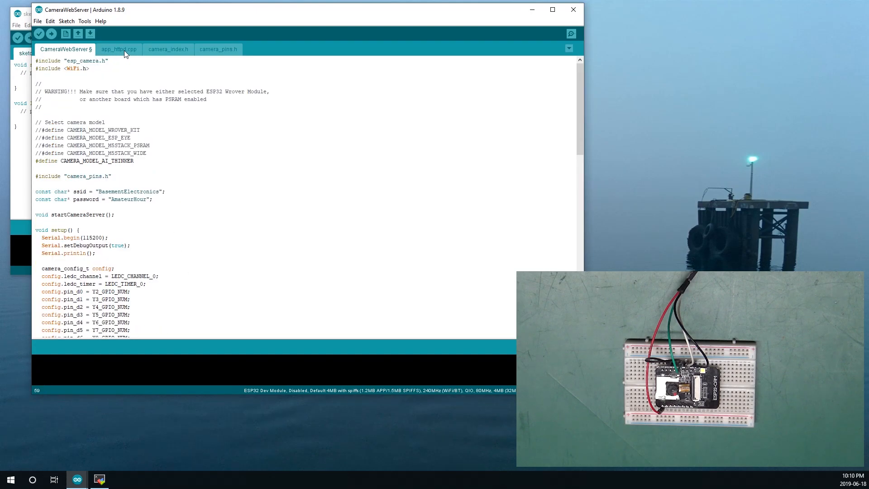
- Look through the app_httpd.cpp, camera_index.h and camera_pins.h tabs, then return to CameraWebServer
left_click(118, 49)
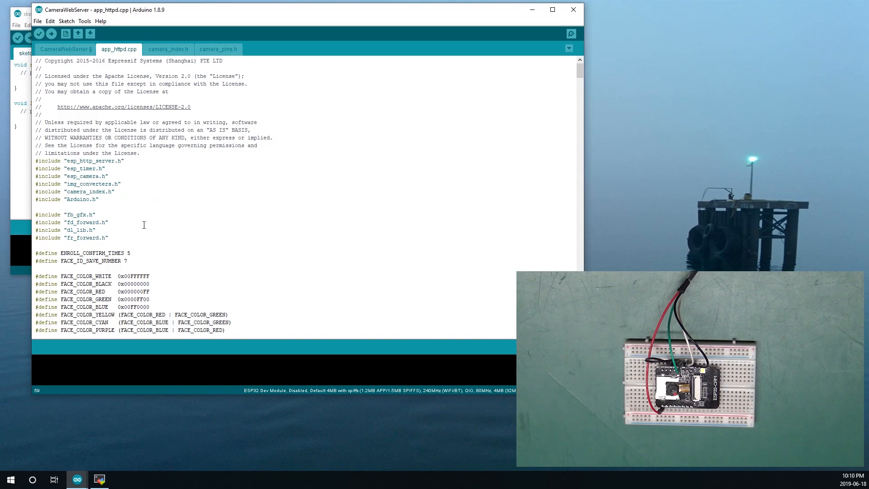
scroll("down", 3)
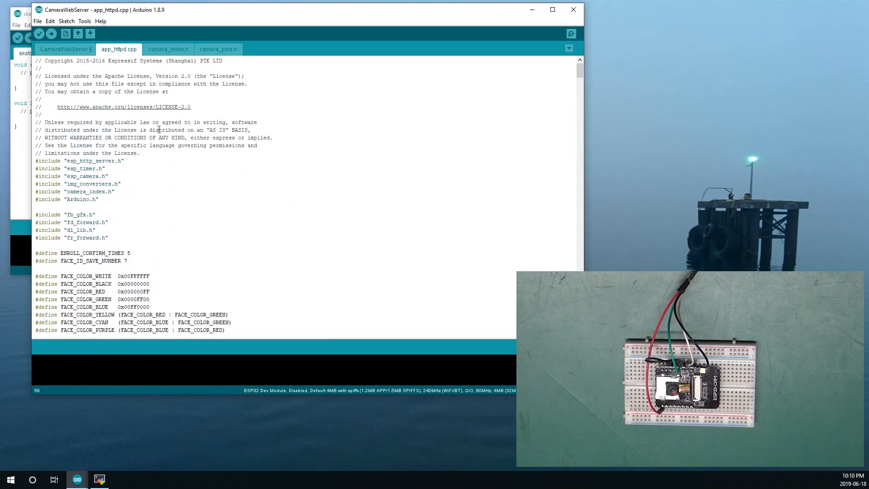
left_click(167, 49)
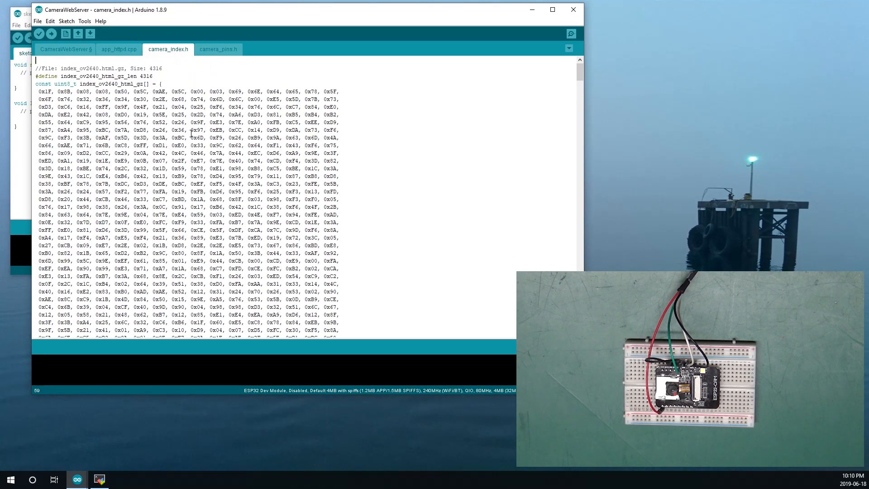
left_click(217, 49)
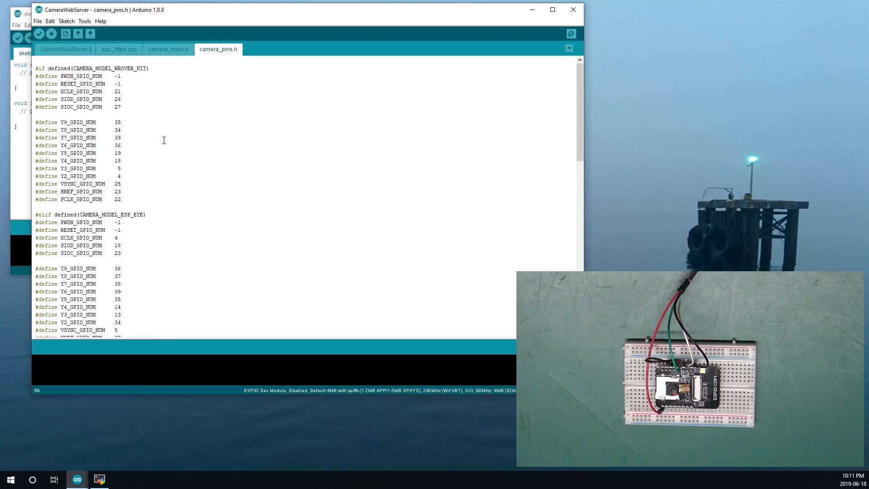
left_click(168, 49)
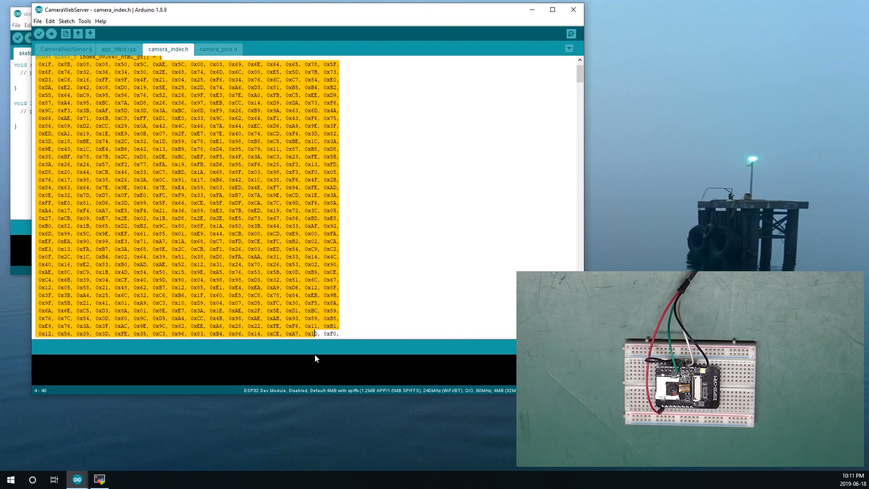
scroll("down", 3)
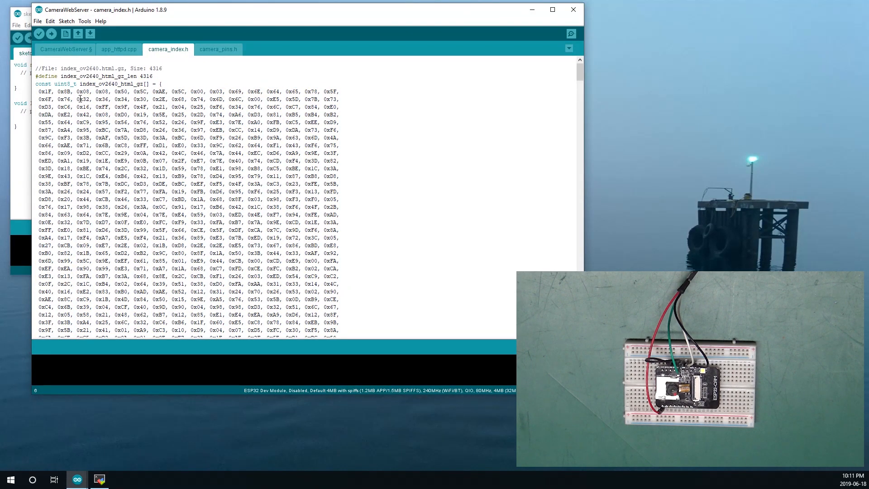
left_click(119, 49)
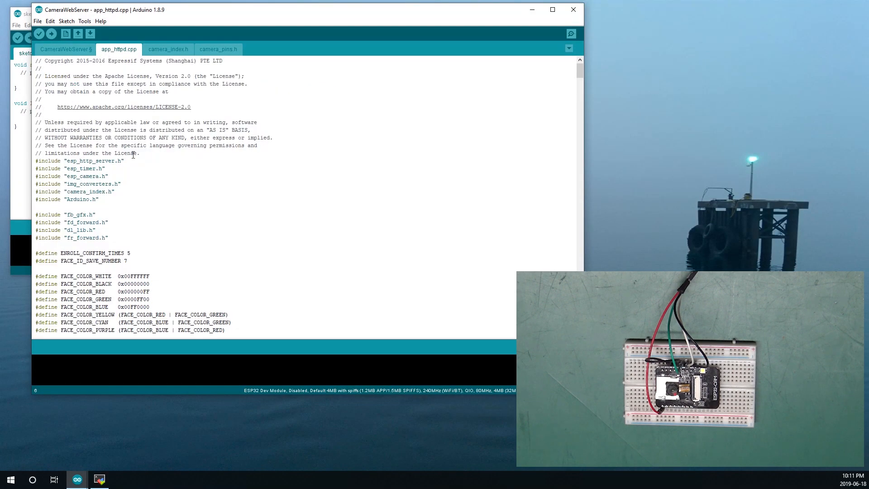
scroll("down", 3)
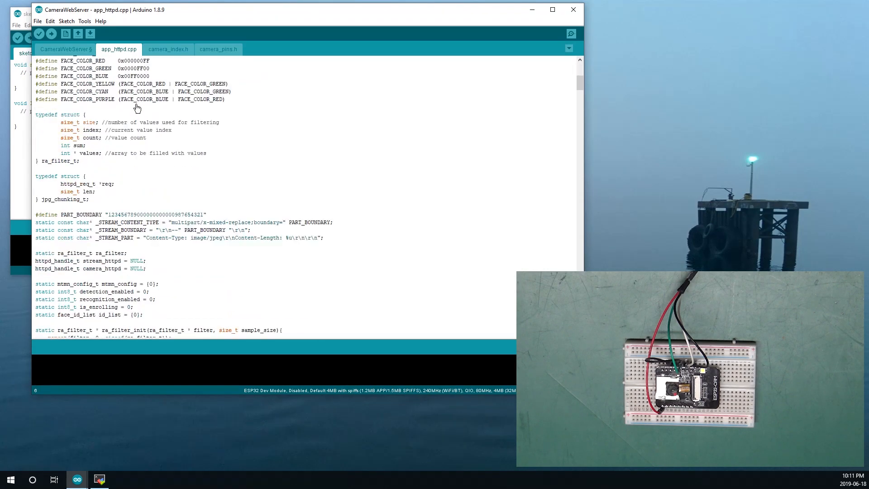
scroll("down", 3)
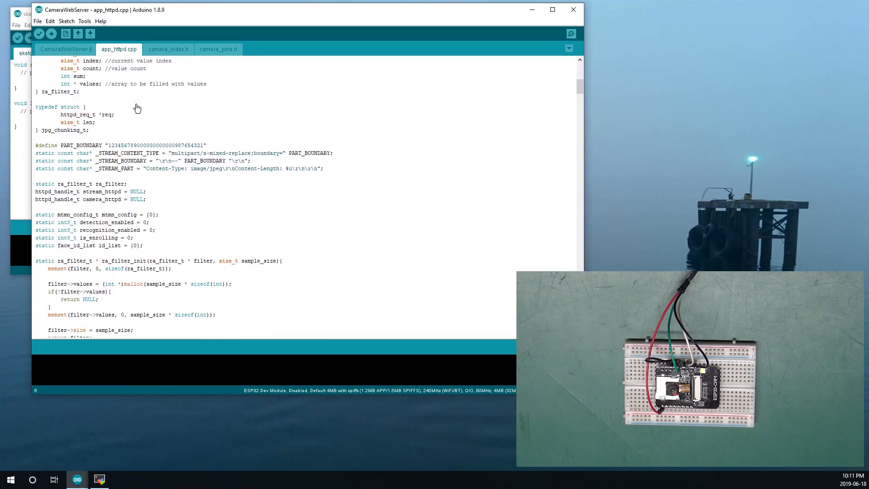
left_click(64, 49)
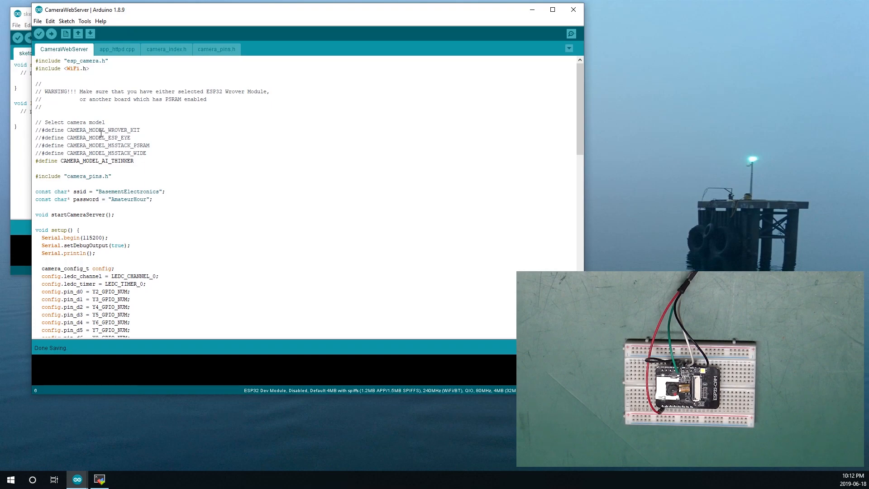
mouse_move(113, 10)
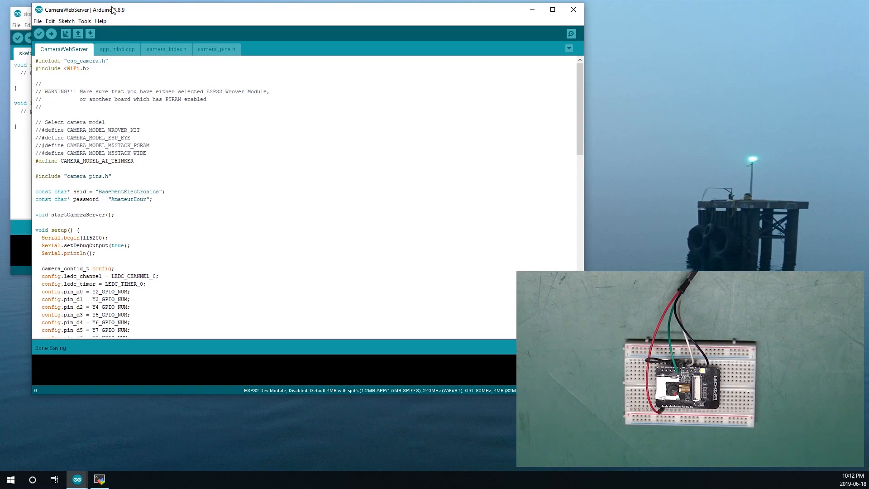
- Open the Tools menu to reach the board list
left_click(84, 21)
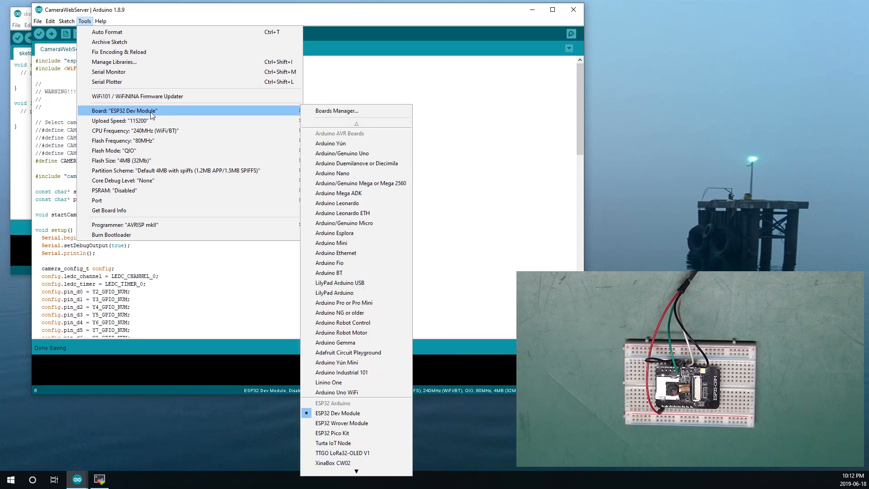
mouse_move(342, 123)
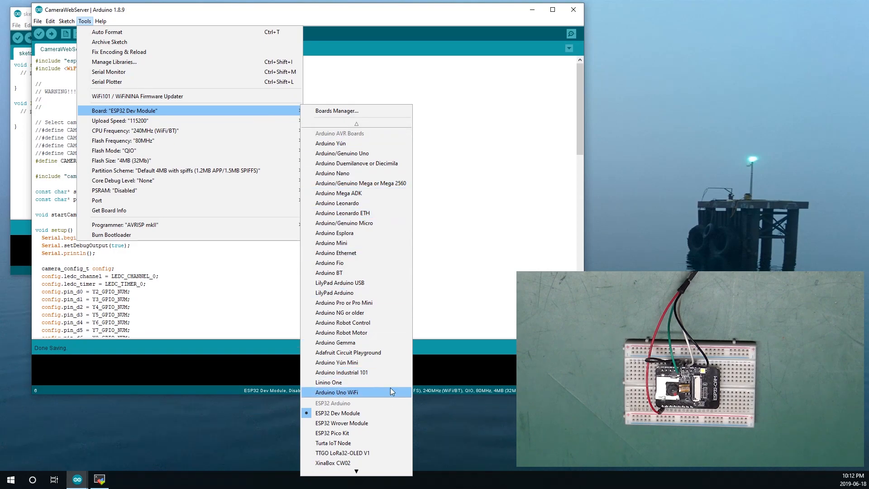
mouse_move(343, 422)
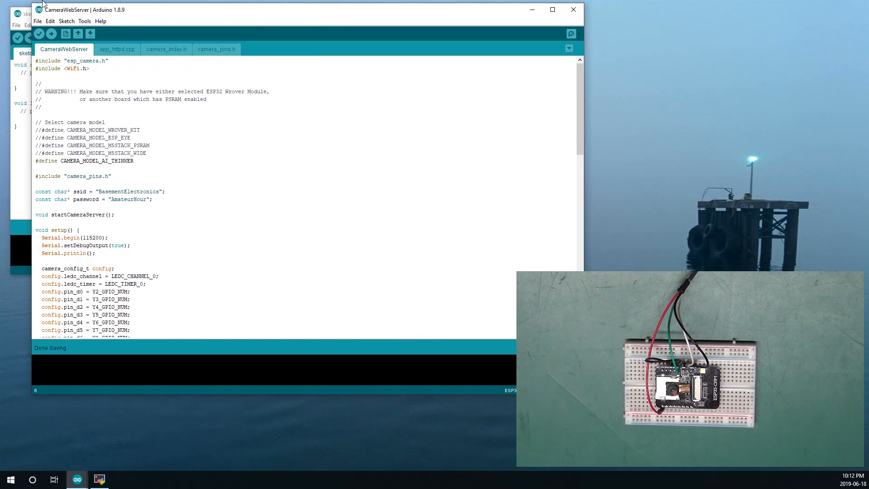
- Choose the Huge APP (3MB No OTA) partition scheme and upload CameraWebServer to the ESP32-CAM
left_click(85, 22)
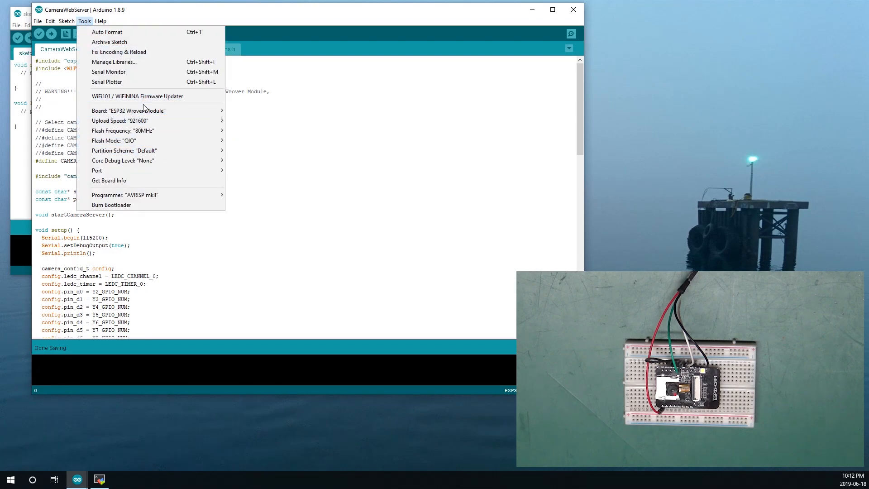
mouse_move(123, 151)
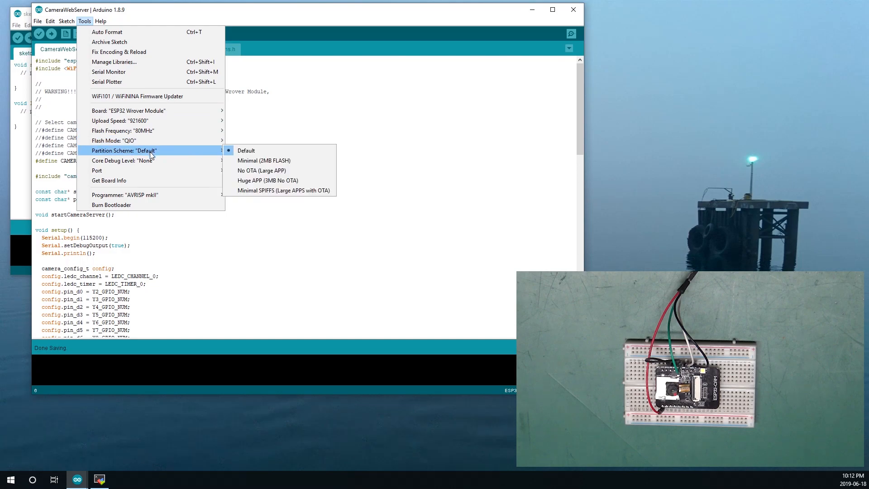
mouse_move(212, 155)
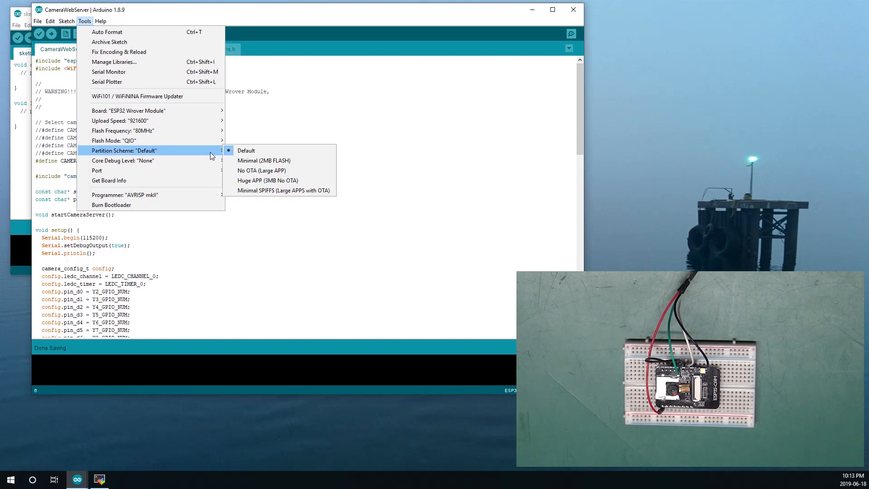
mouse_move(267, 181)
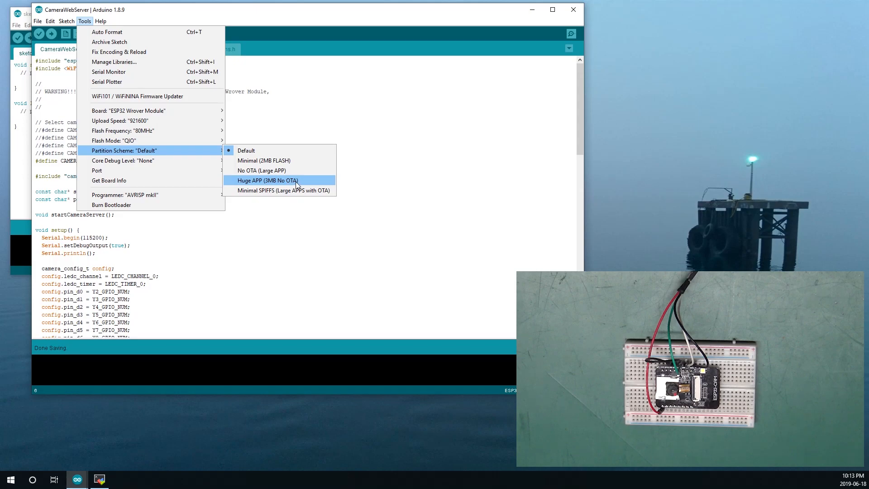
left_click(267, 180)
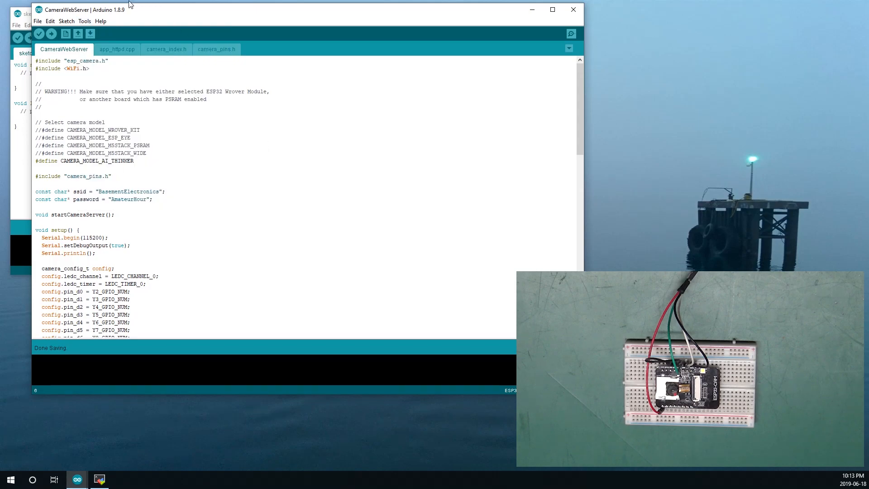
left_click(85, 20)
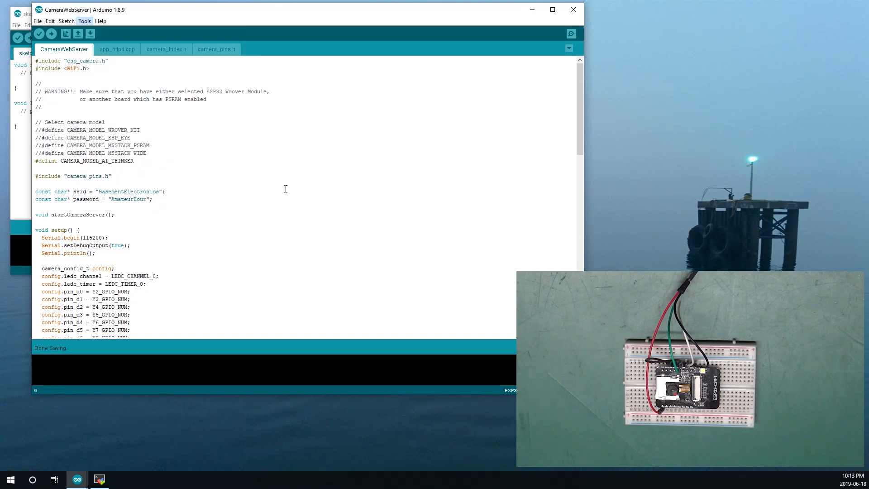
left_click(50, 34)
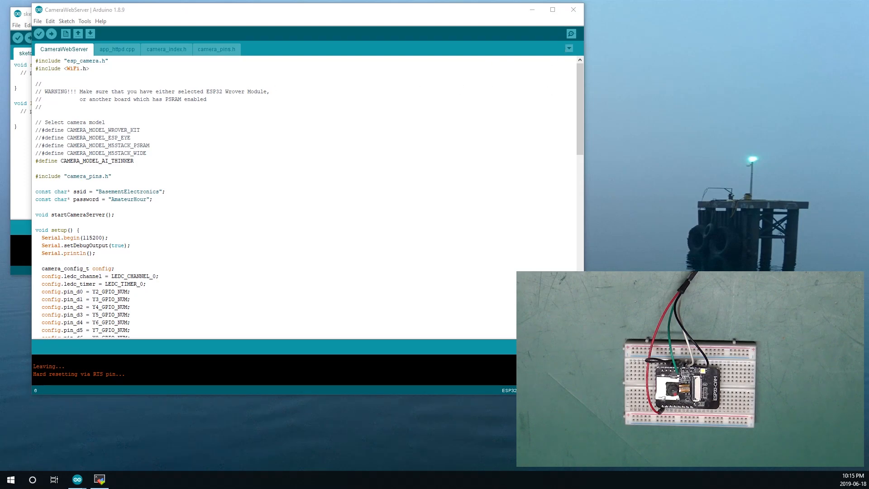
- Open the Serial Monitor to watch the ESP32-CAM boot and report its address
left_click(571, 34)
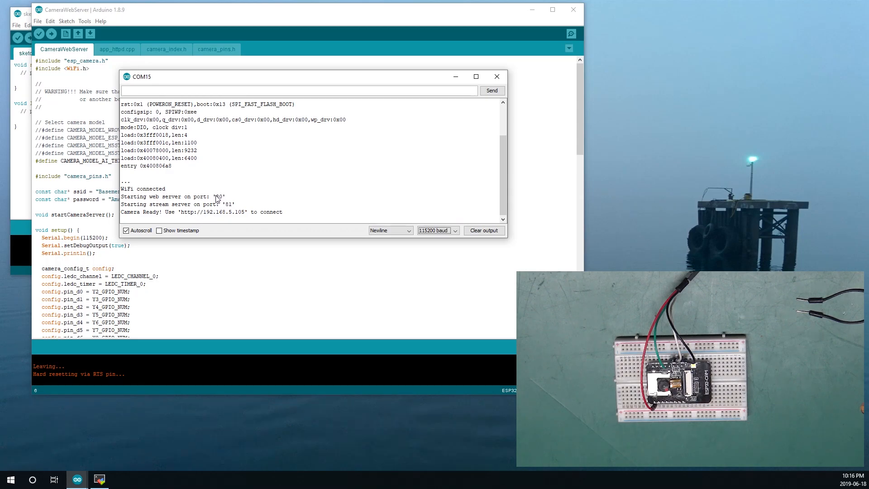
mouse_move(209, 207)
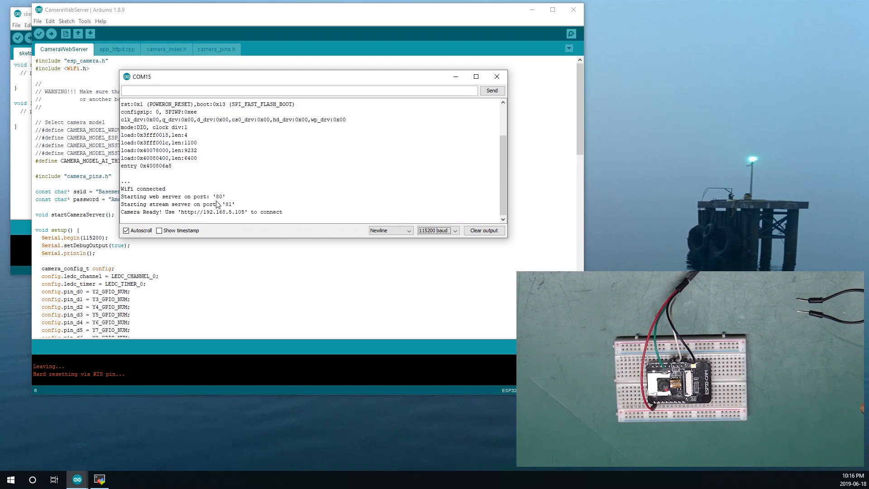
- Select the 192.168.5.105 IP address in the Camera Ready output line
double_click(228, 204)
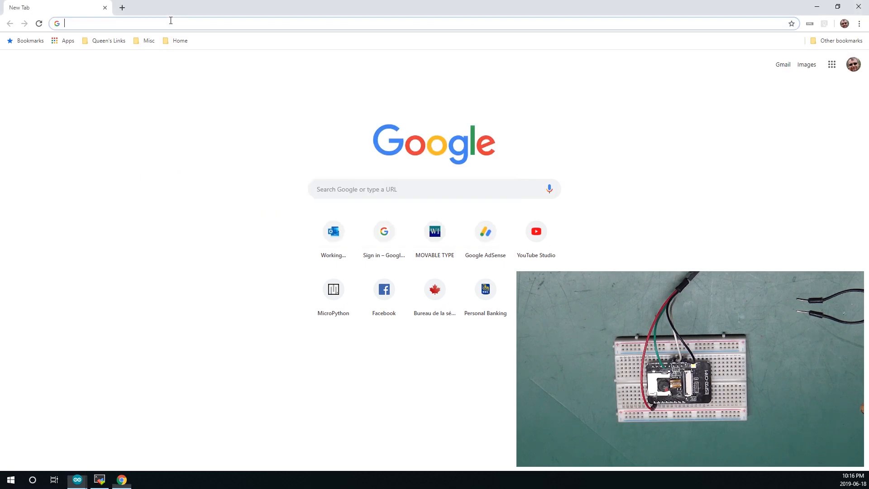
- Go to 192.168.5.105 in Chrome and start the live camera stream
type("192.168.5.105")
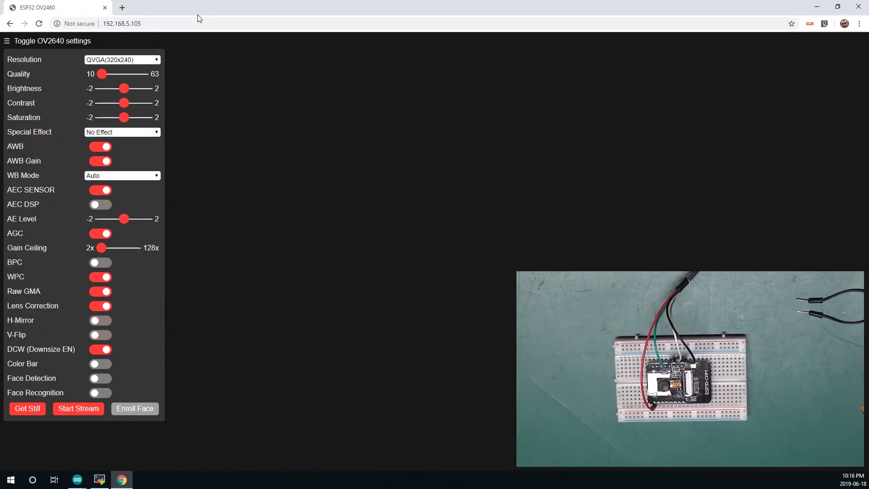
mouse_move(336, 119)
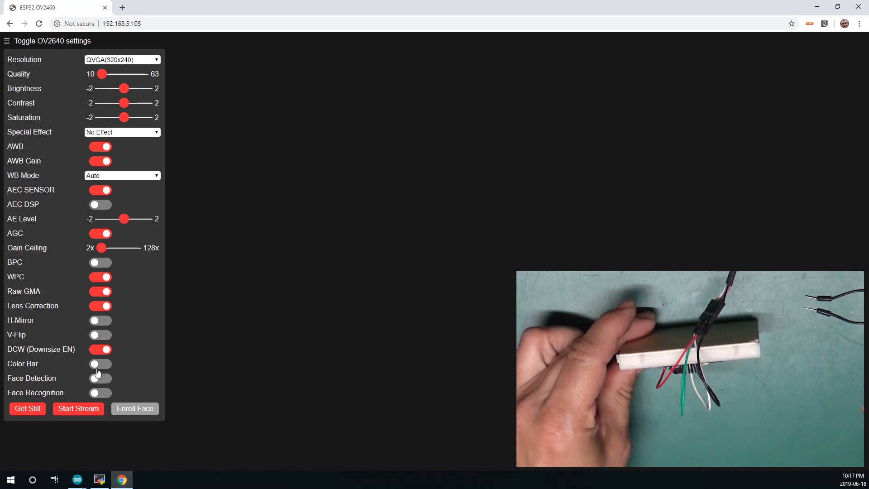
left_click(77, 408)
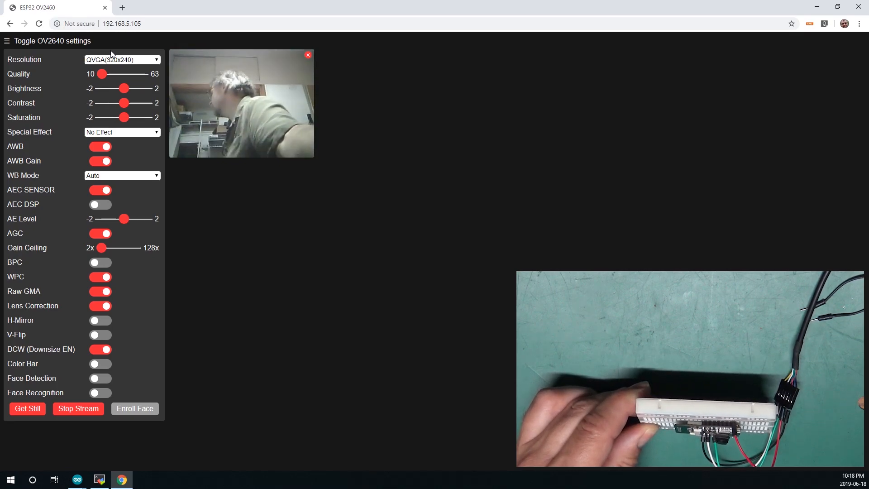
- Switch resolution to VGA (640x480) and move Quality to 63, then back to 10
left_click(121, 60)
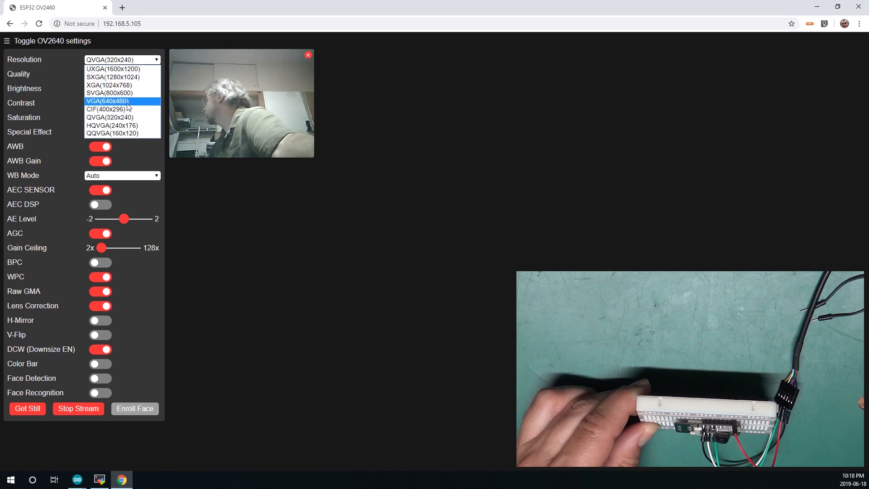
left_click(106, 101)
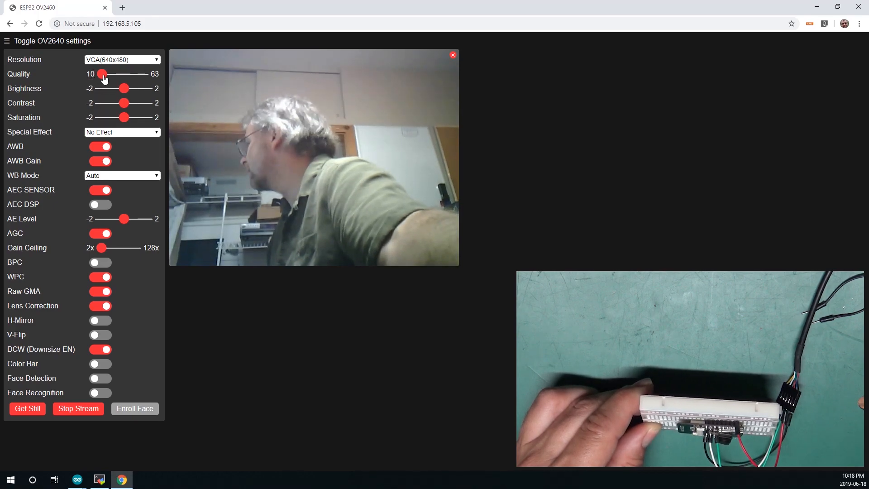
left_click_drag(101, 74, 139, 74)
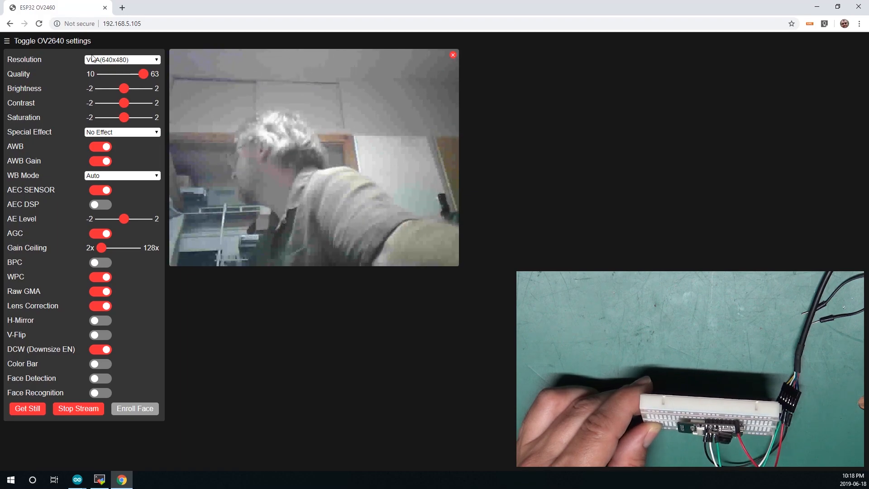
left_click_drag(142, 74, 101, 74)
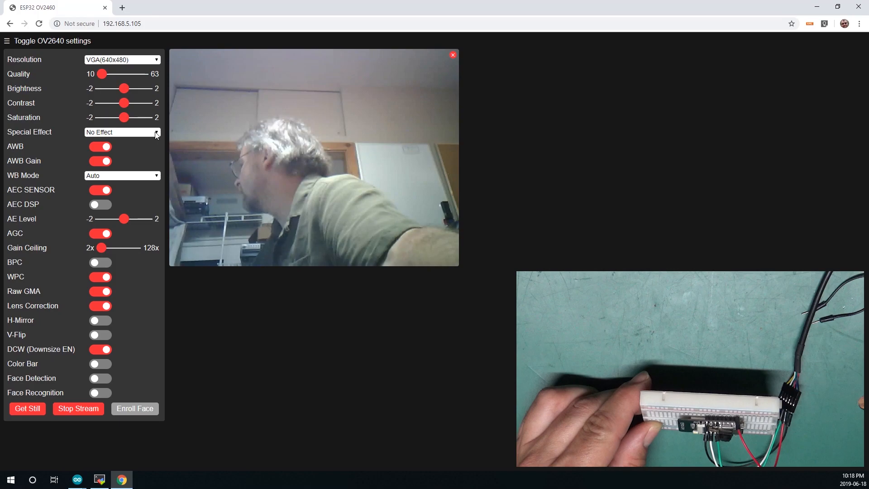
- Apply the Negative, Green Tint and Sepia special effects to the stream in turn
left_click(121, 132)
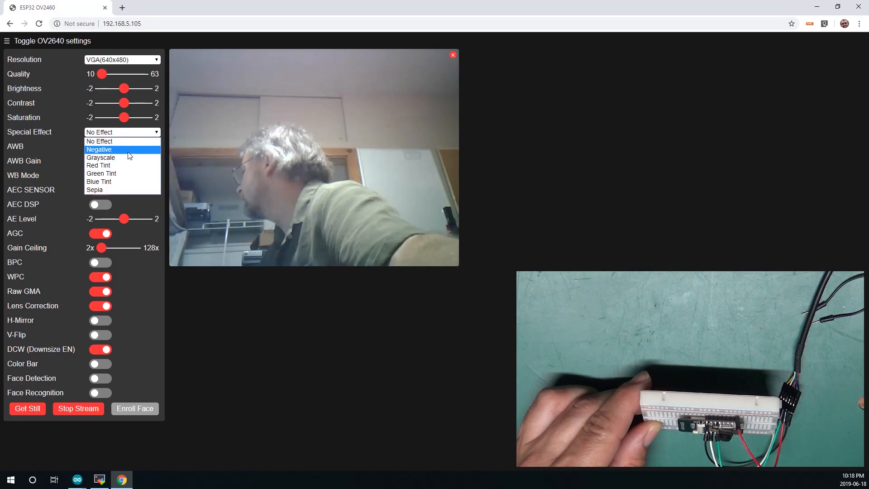
left_click(98, 150)
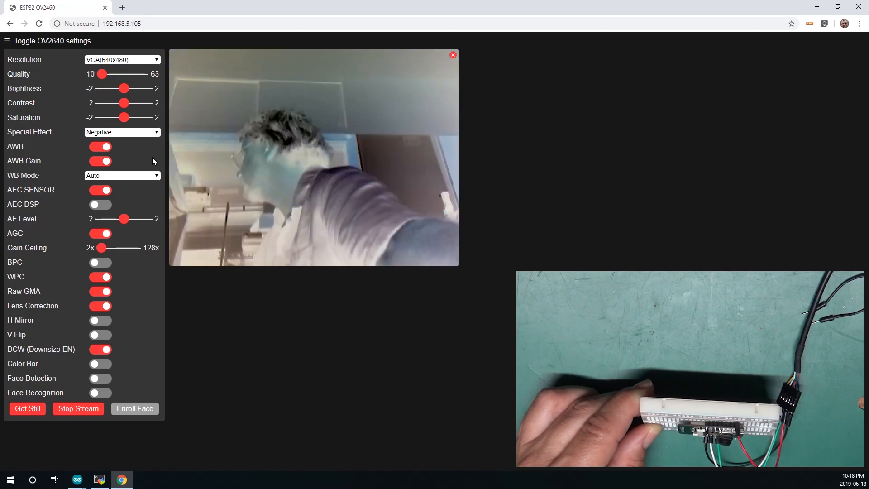
left_click(122, 132)
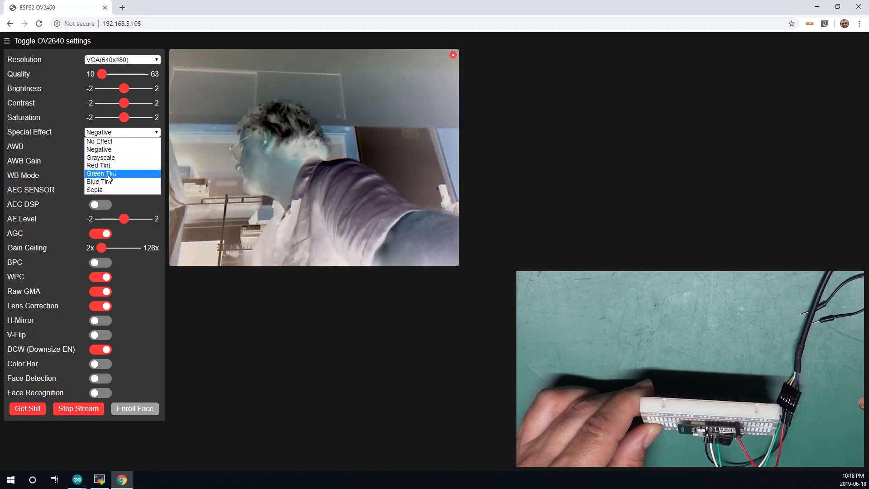
left_click(101, 173)
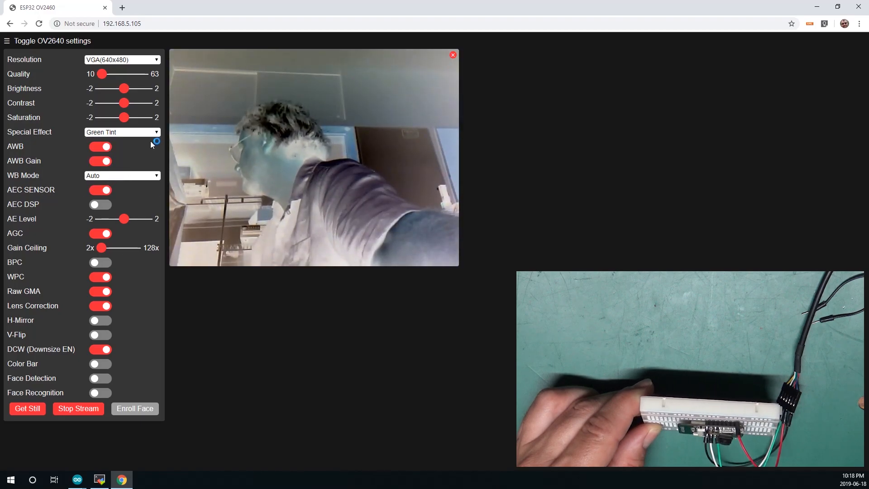
left_click(122, 131)
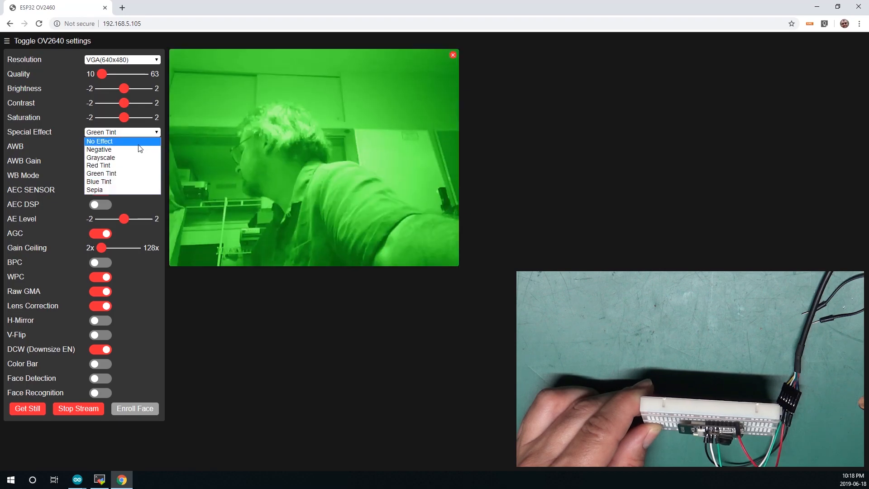
left_click(94, 189)
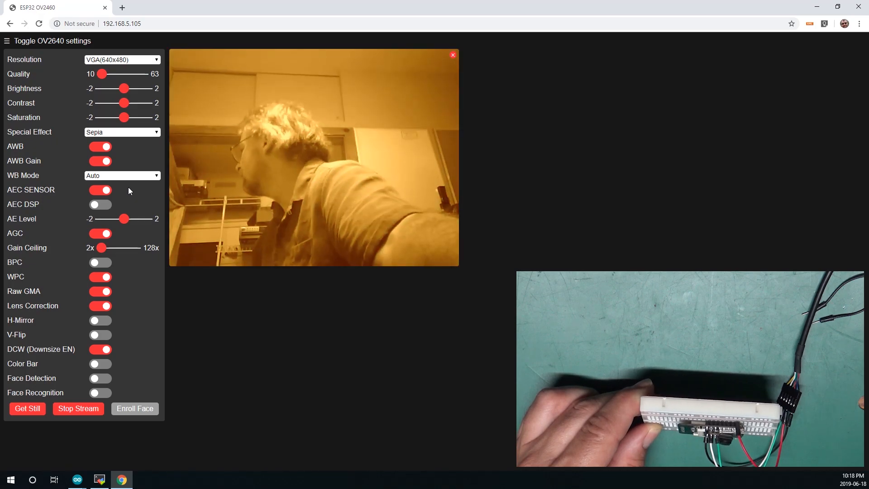
- Set the special effect back to No Effect and change the white balance mode
left_click(122, 132)
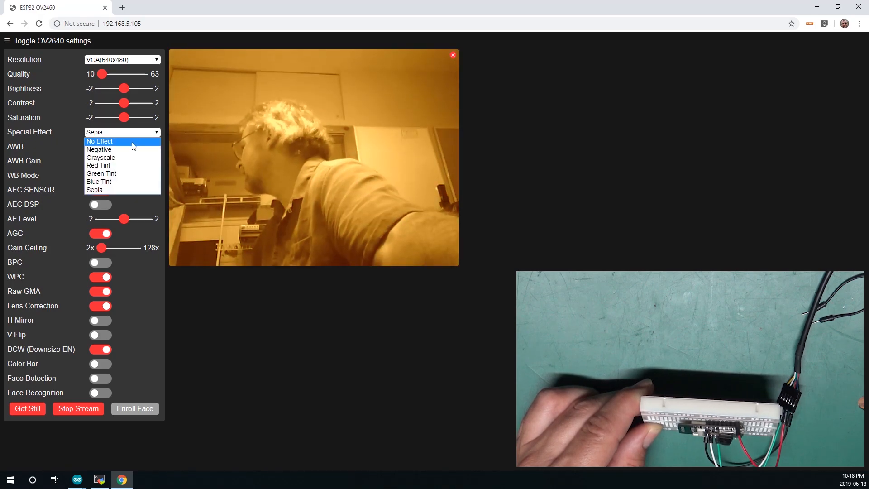
left_click(99, 141)
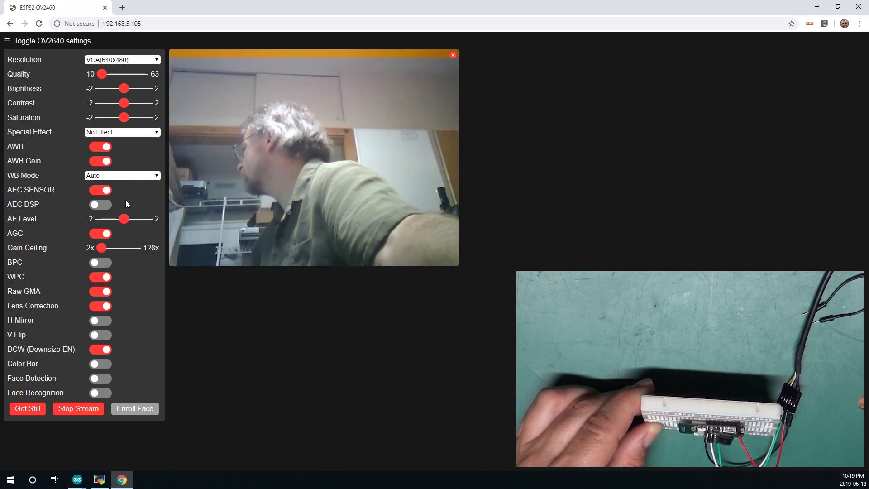
left_click(122, 175)
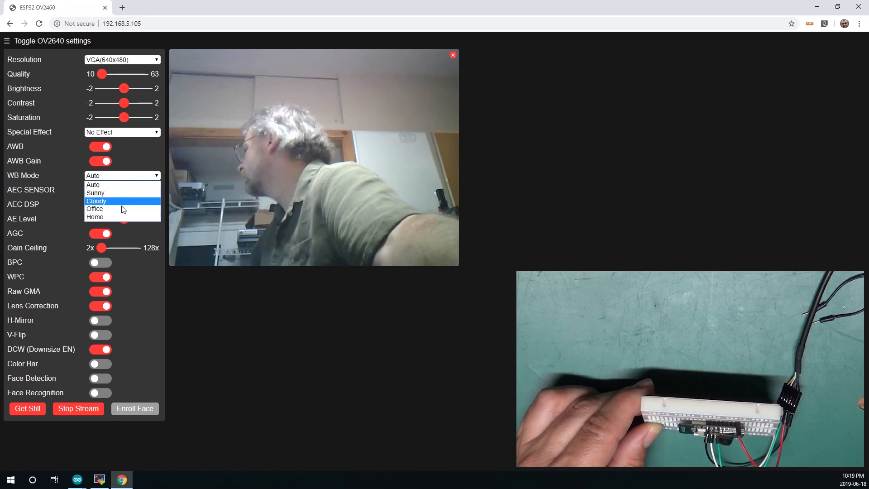
left_click(94, 208)
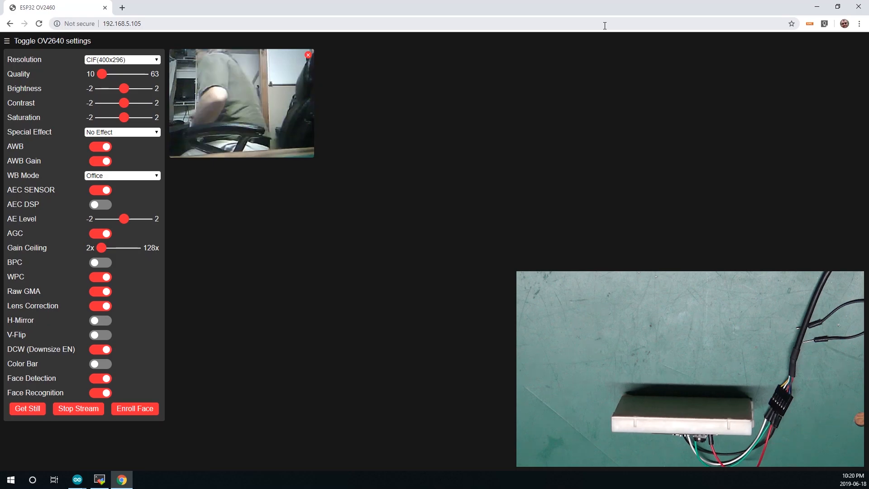
- Select the page address, then stop the live ESP32-CAM video stream
left_click(121, 23)
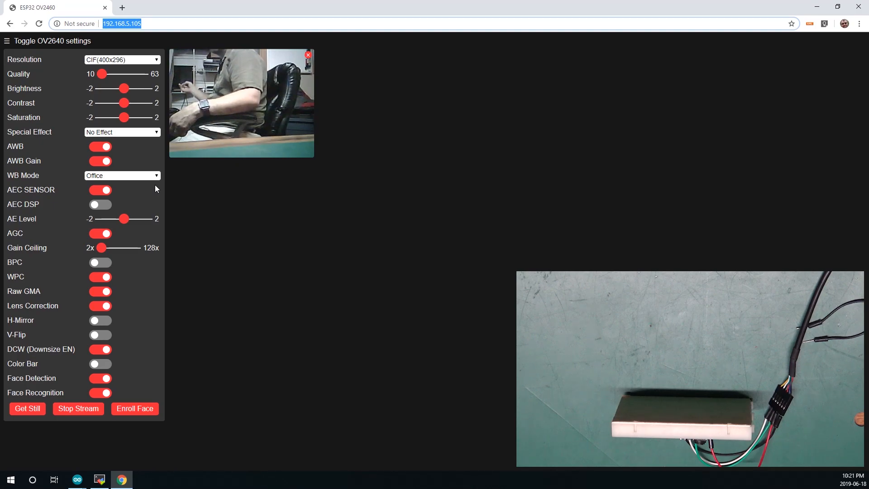
left_click(77, 408)
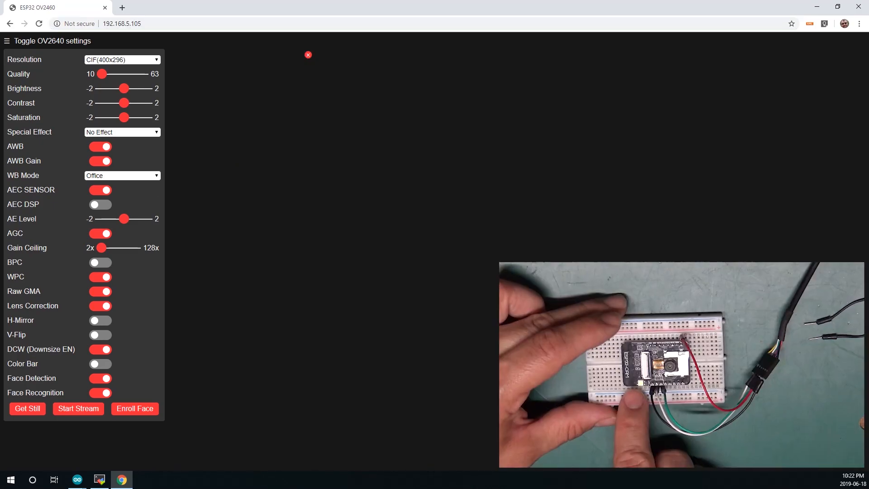